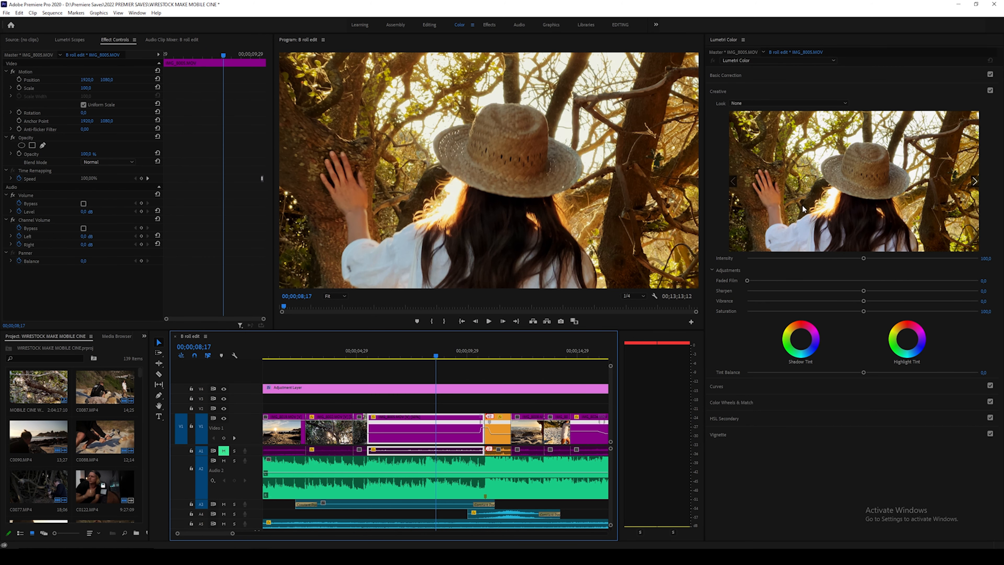
Expand Basic Correction and nudge the White Balance Temperature slider left to cool the warm tones.
{"action": "left_click", "coordinate": [725, 75]}
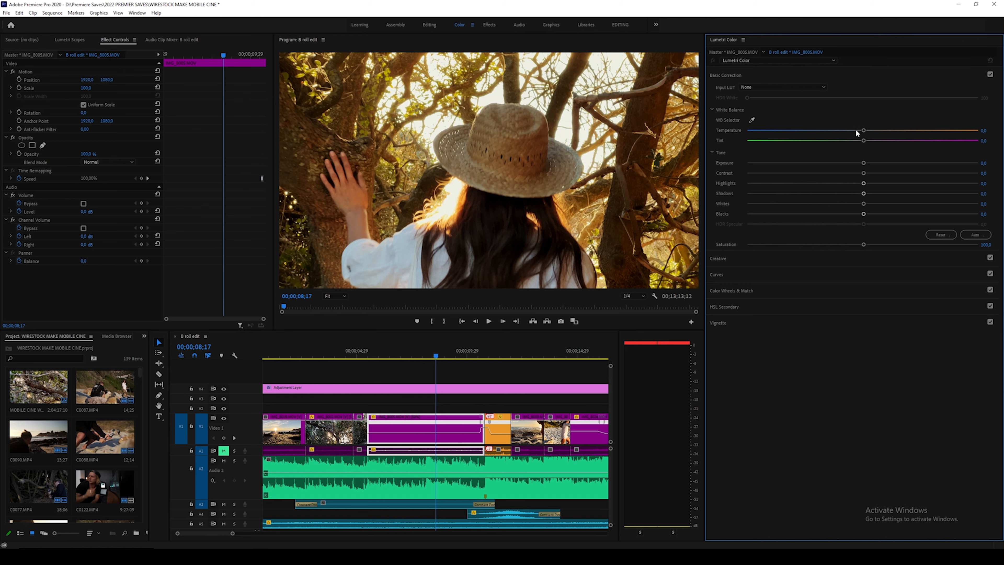
{"action": "left_click_drag", "start_coordinate": [863, 130], "coordinate": [859, 130]}
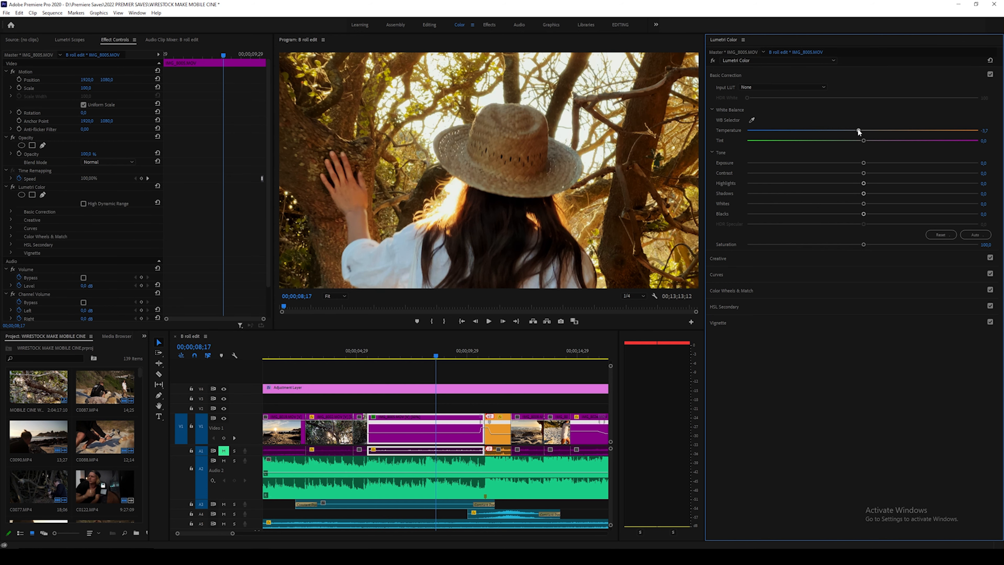